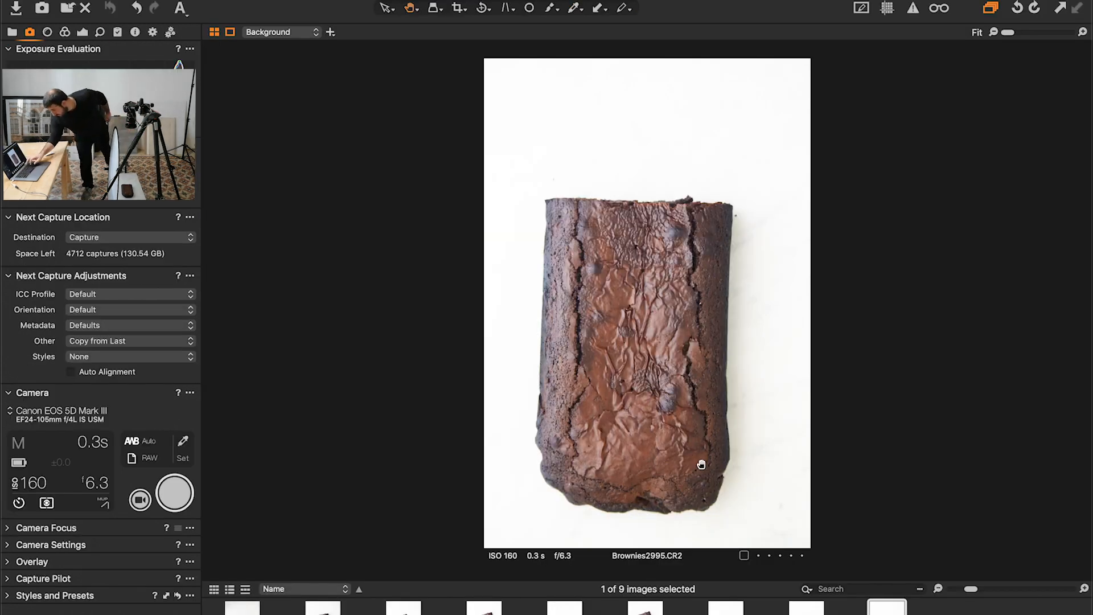
Shoot the whole uncut brownie on white, adding Brownies2996 as the tenth image
left_click(175, 493)
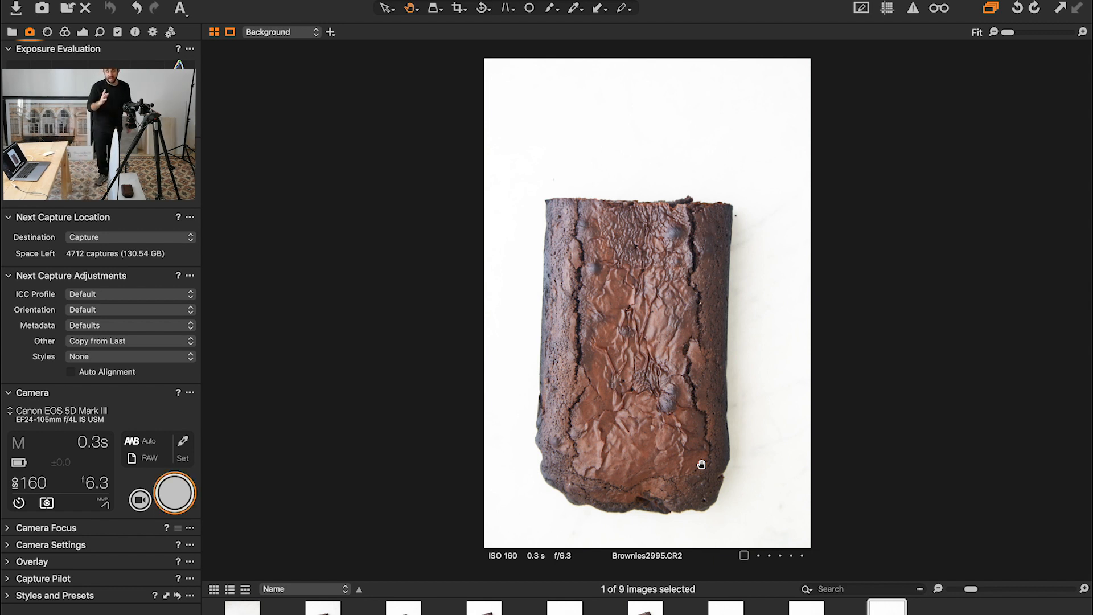
left_click(174, 493)
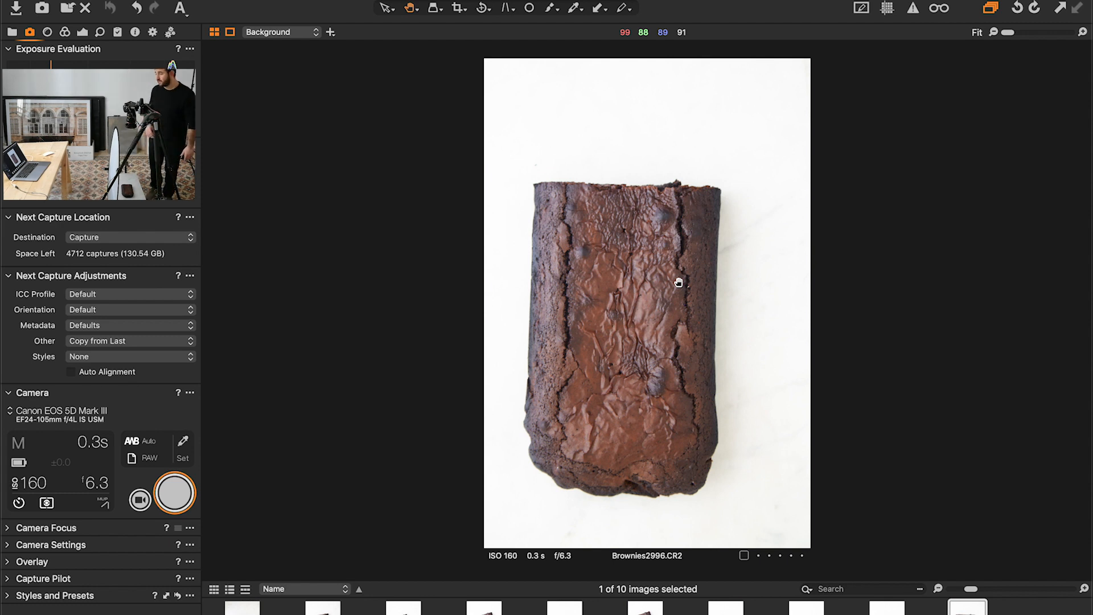
Shoot two more frames, Brownies2997 and Brownies2998, before and after the first cut
left_click(174, 494)
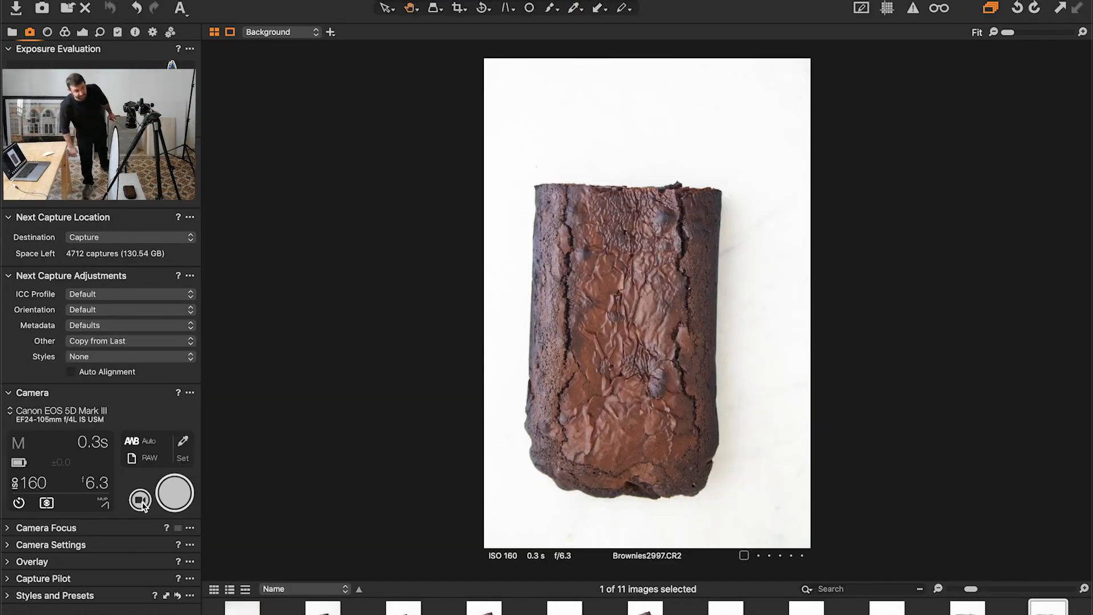
left_click(174, 493)
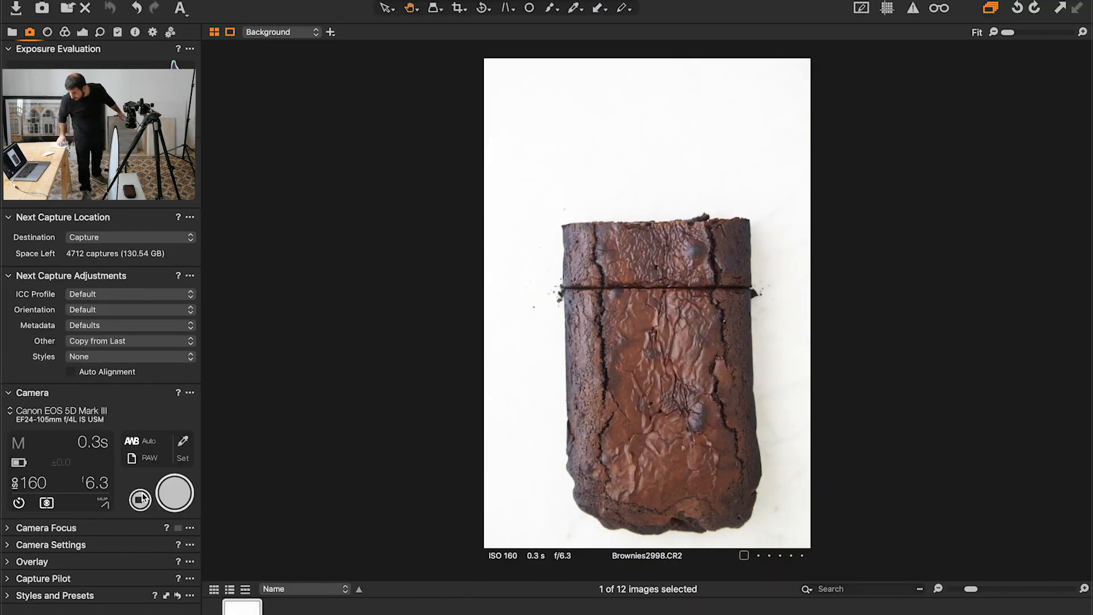
Shoot the brownie after its first crosswise cut near the top
left_click(175, 493)
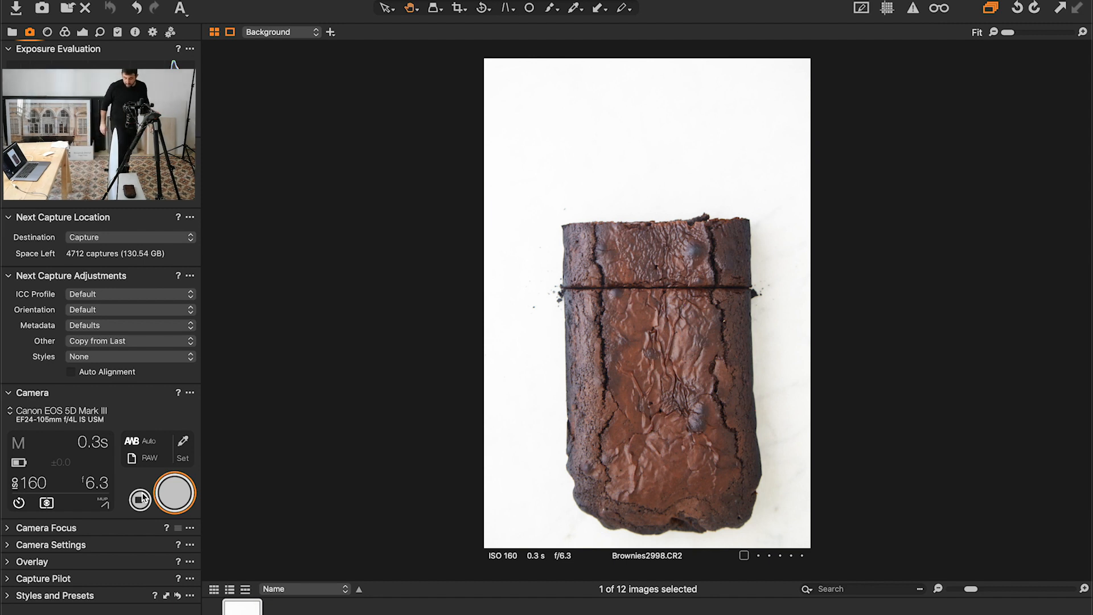
Shoot Brownies2999, showing two narrow strips sliced across the brownie's top
left_click(174, 493)
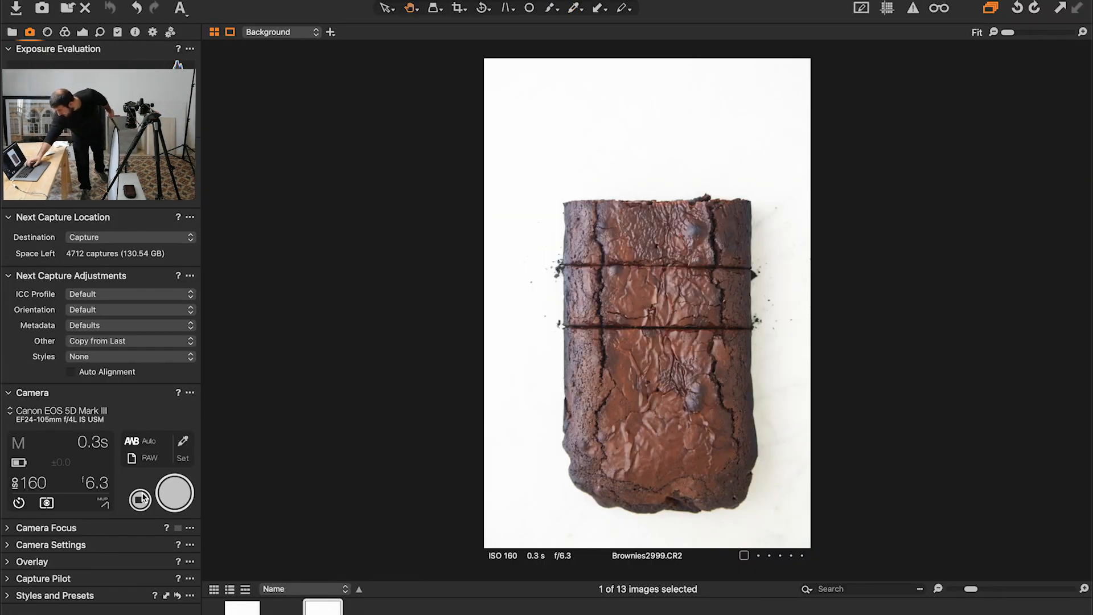
Shoot the brownie cut into squares, then dusted with powdered sugar (Brownies3007)
left_click(174, 493)
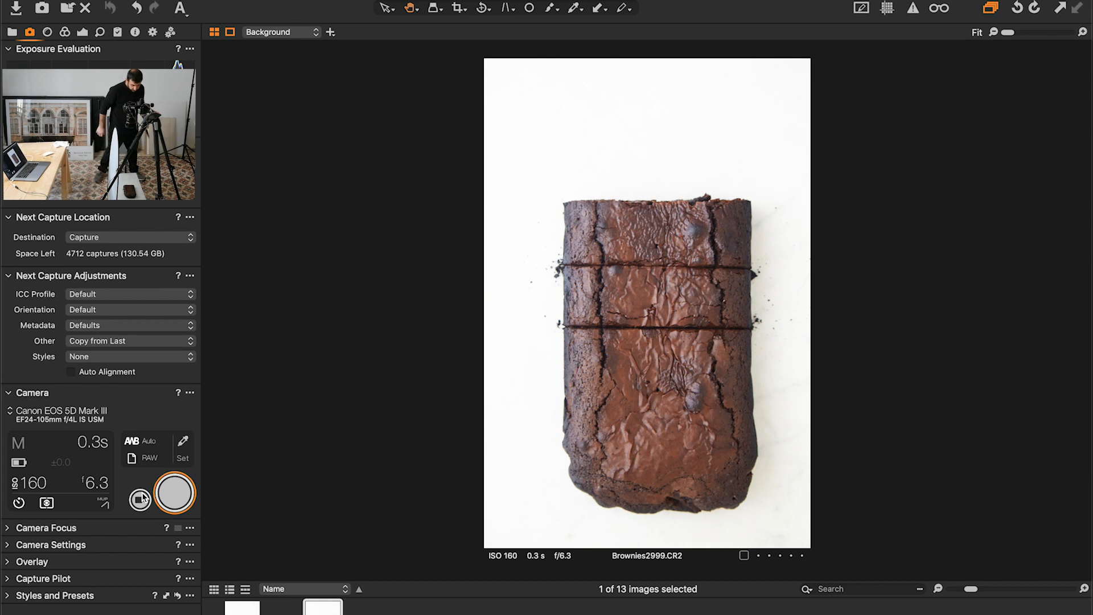
left_click(174, 493)
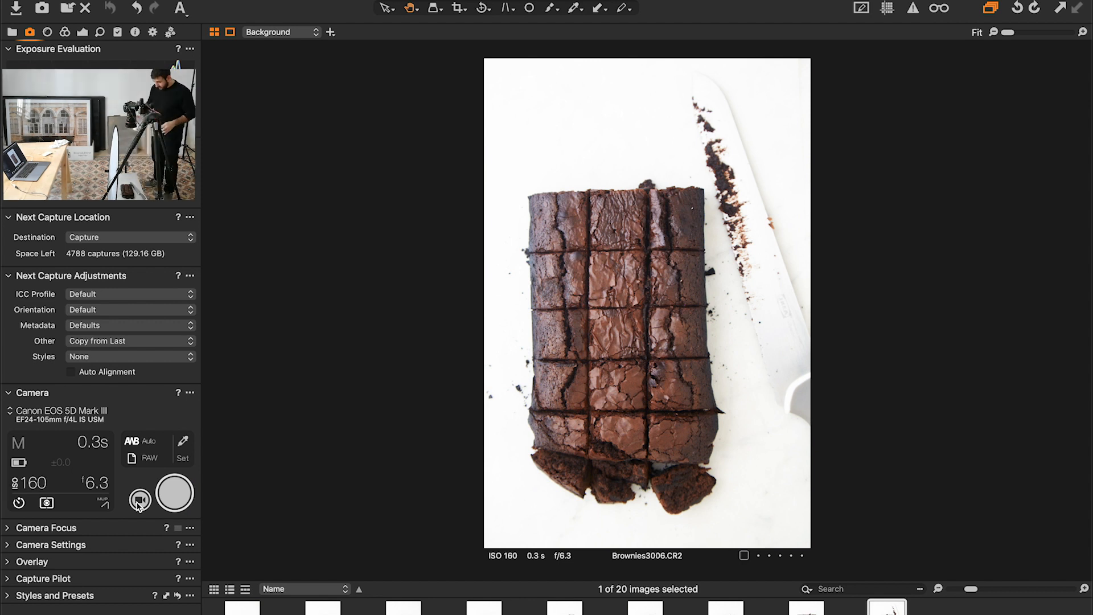
left_click(174, 493)
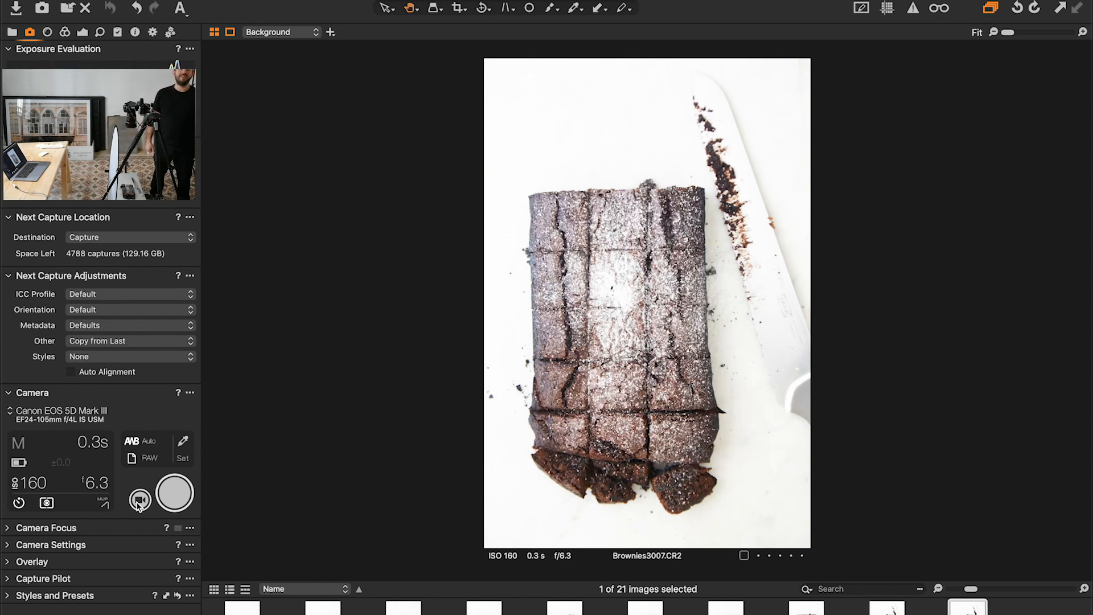